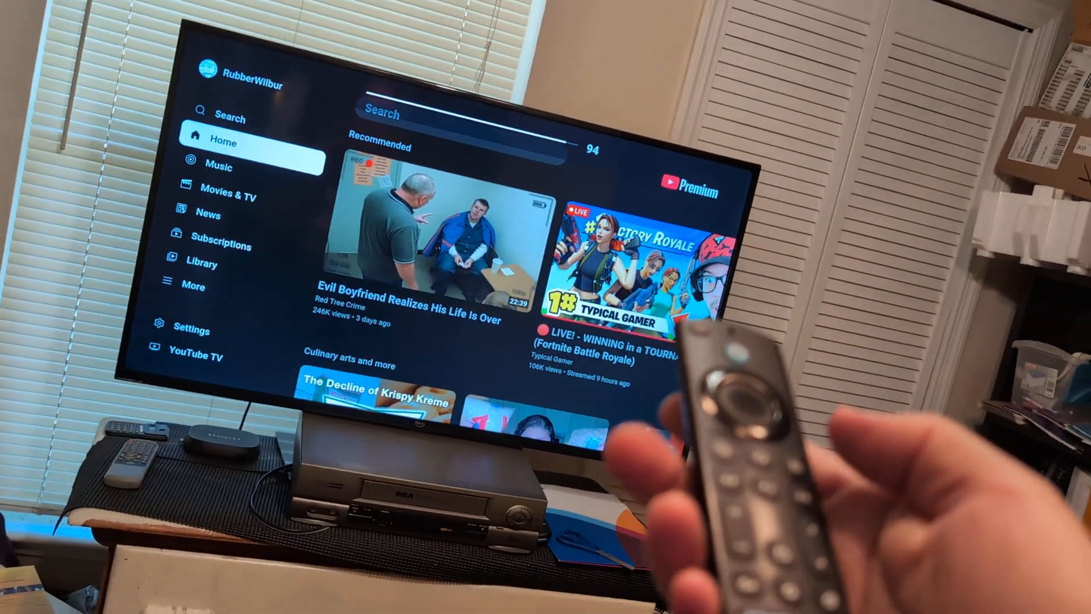
Step: Leave the video app via Home and open the settings overview from the gear icon
key(Home)
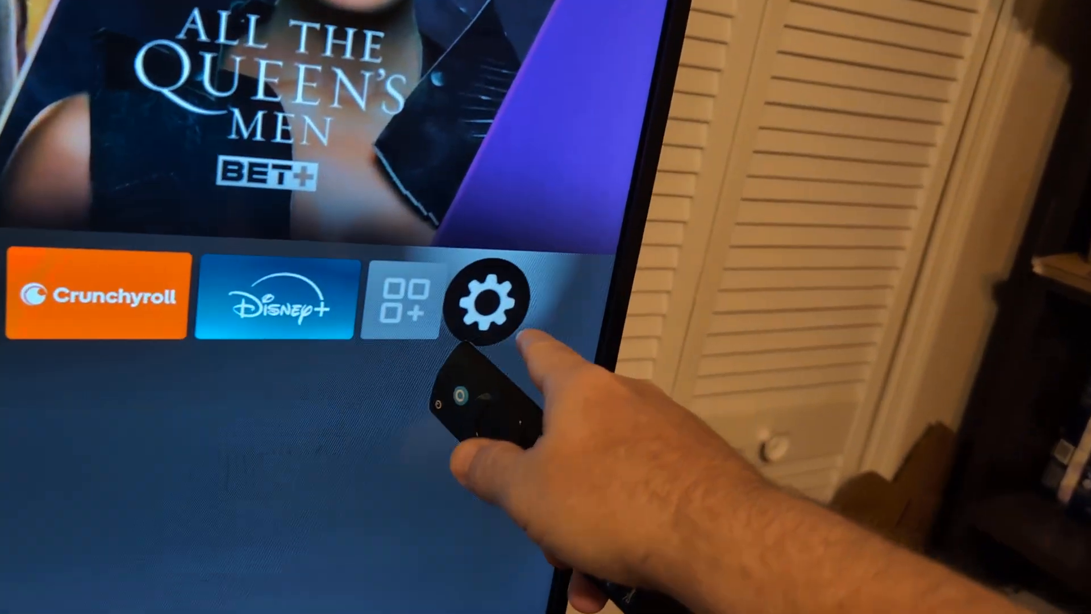
click(490, 299)
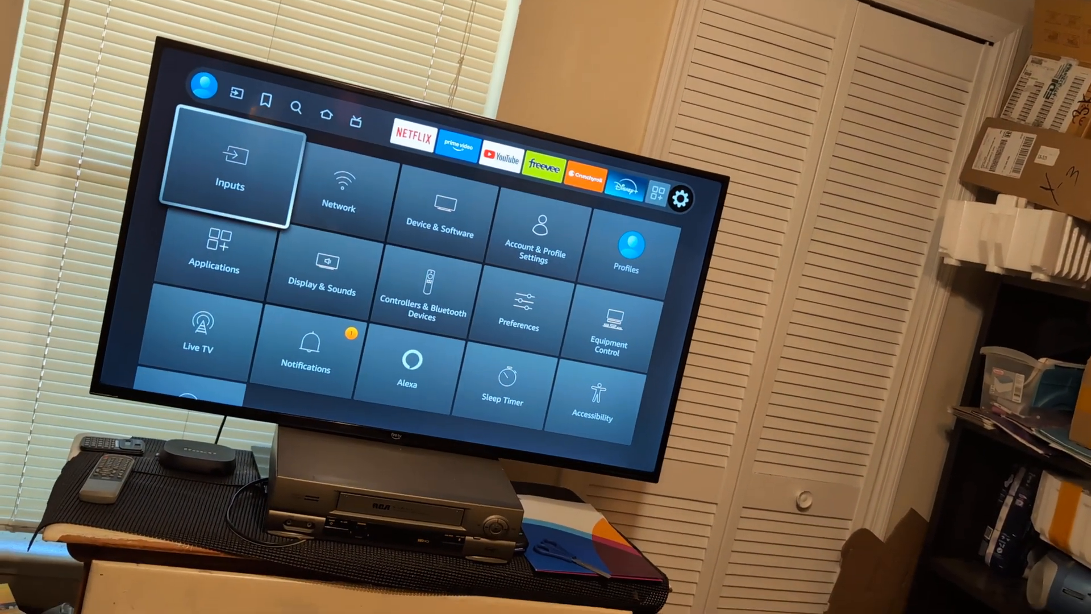
Step: Open Device & Software and select Restart to reboot the TV
click(439, 209)
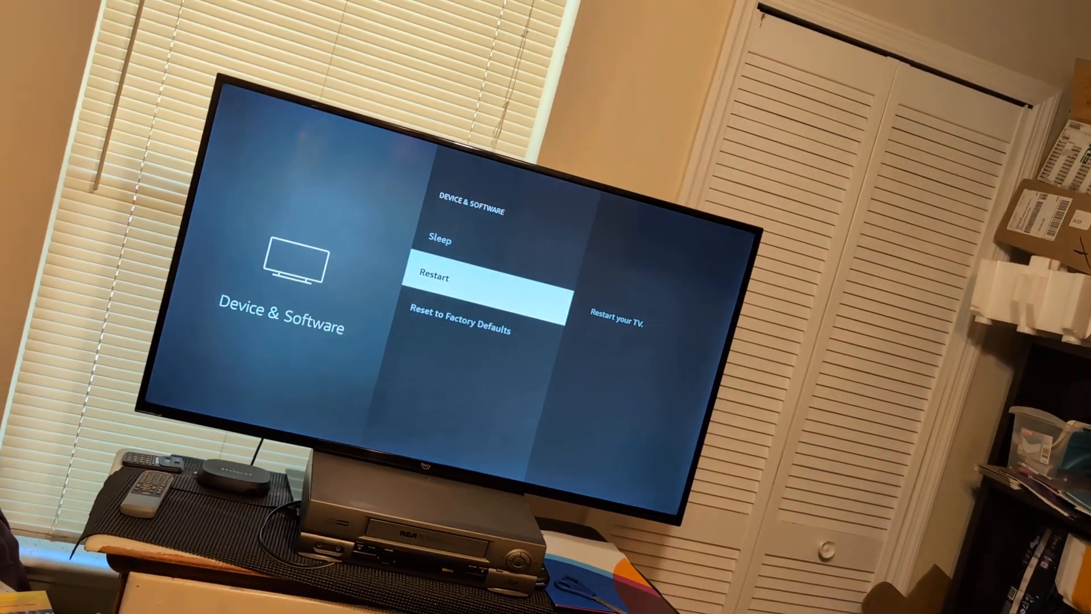
click(488, 277)
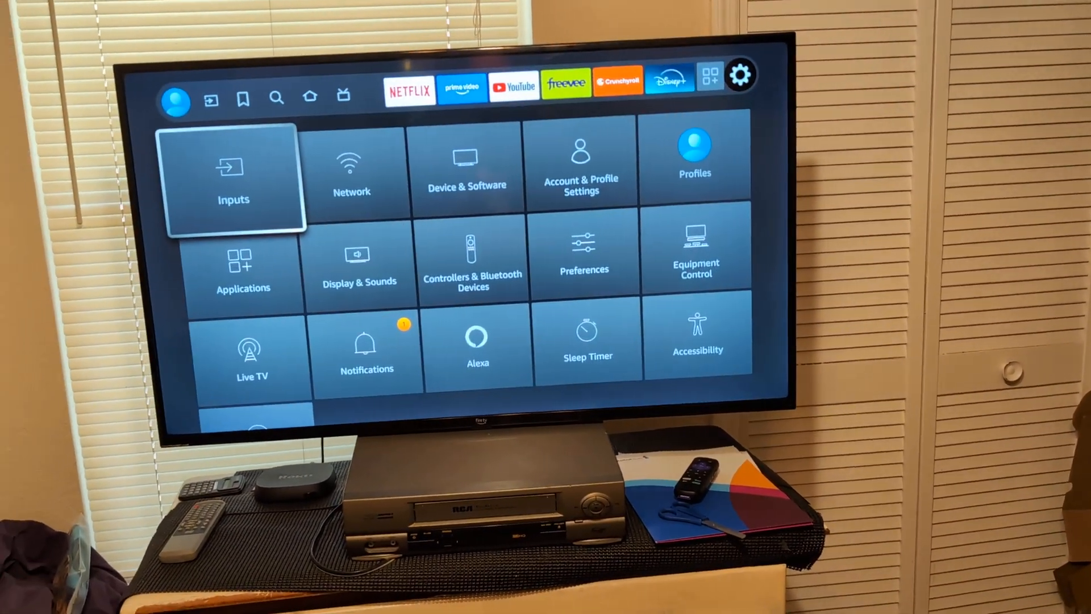
Step: Browse the settings tiles and return to the Fire TV home screen
click(233, 180)
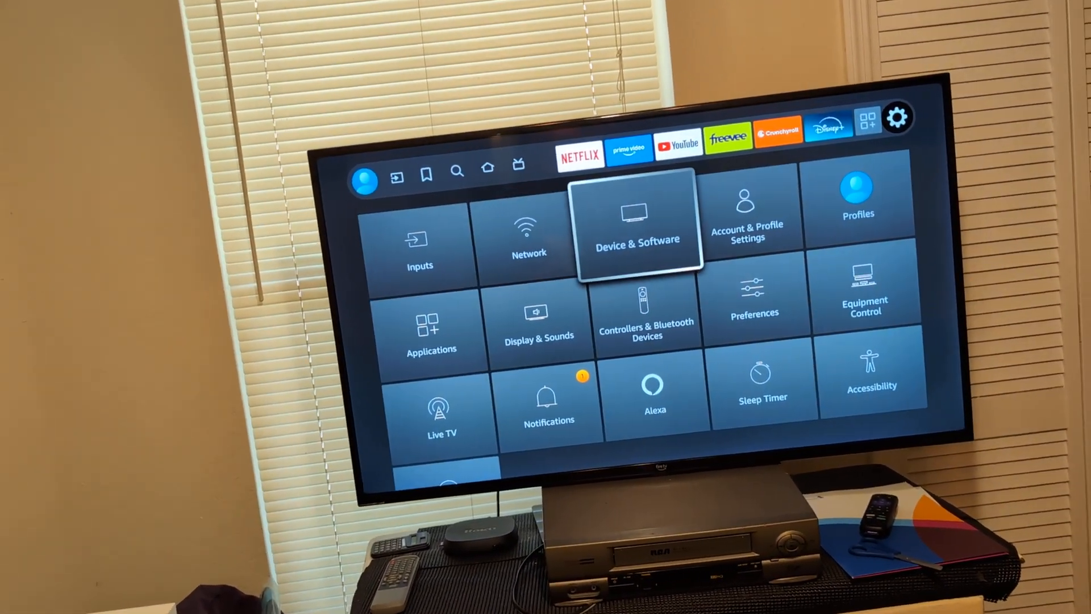
click(637, 224)
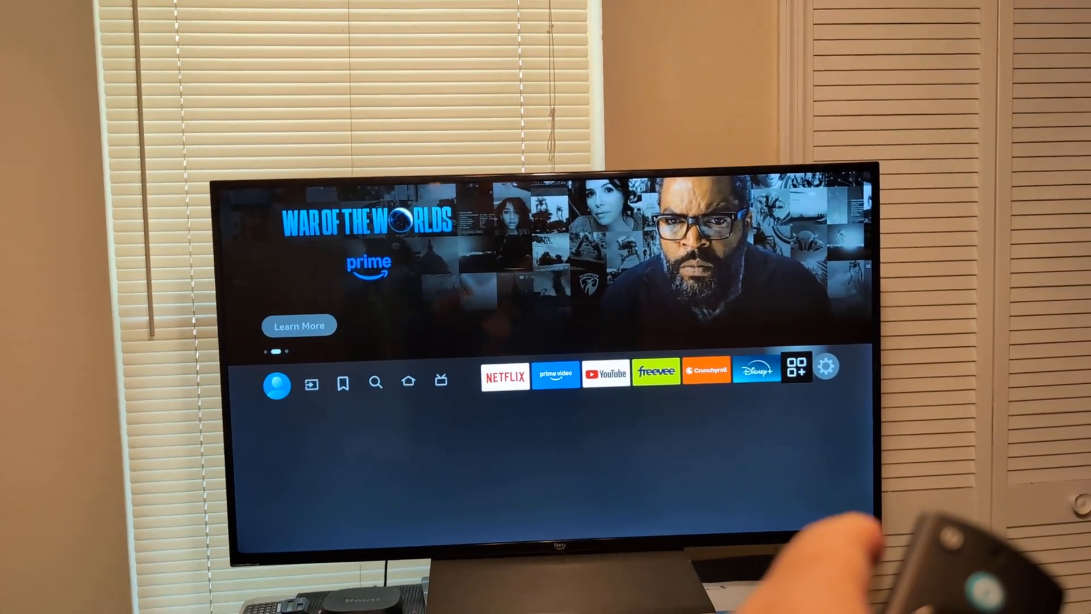
Step: Open Display & Sounds and go into Sound Settings
click(828, 365)
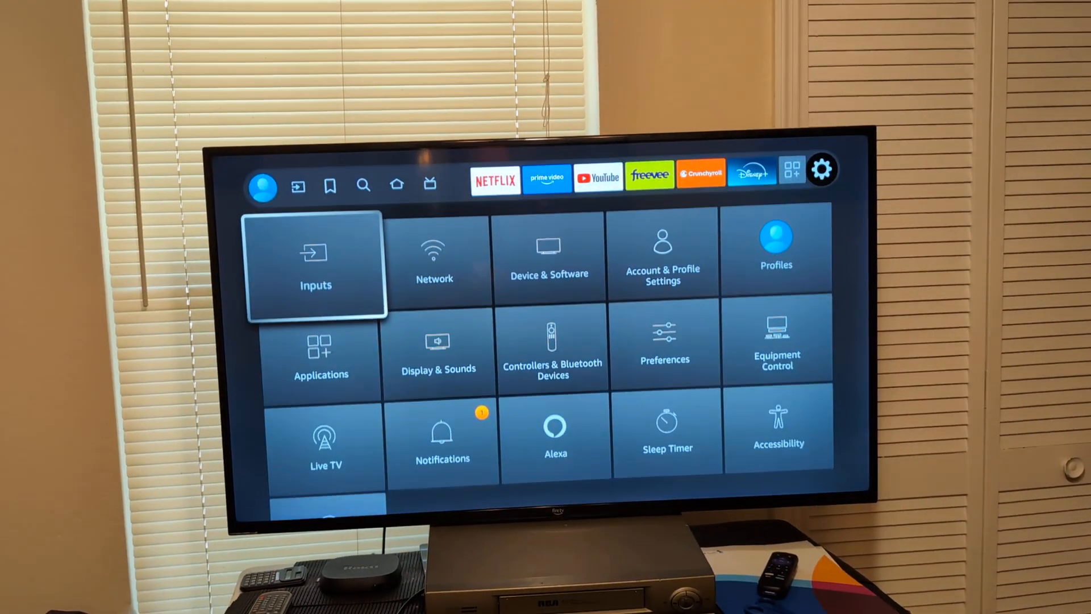
key(Right)
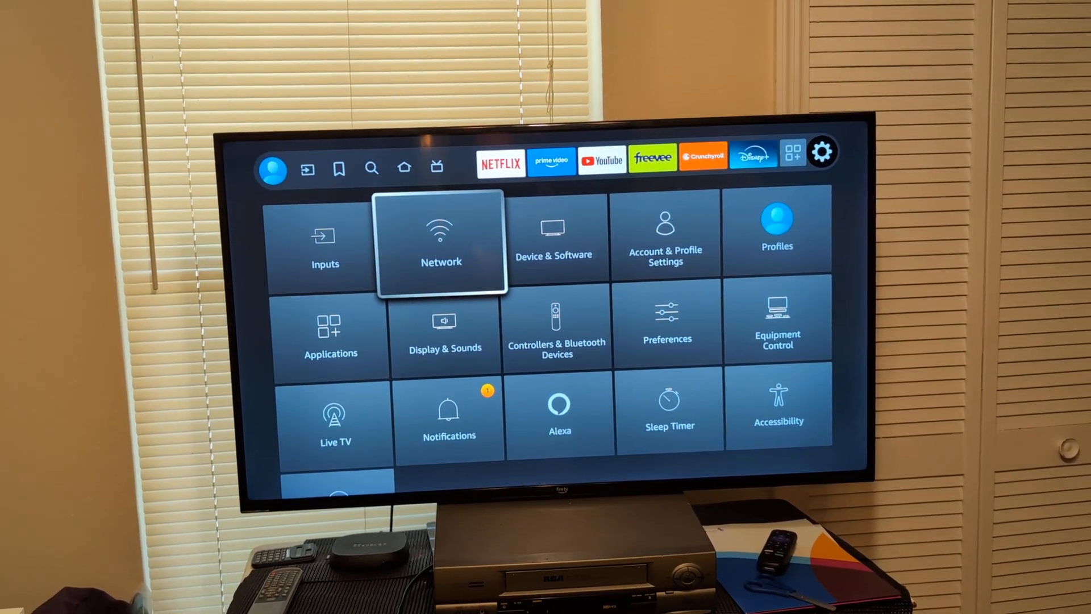
click(445, 331)
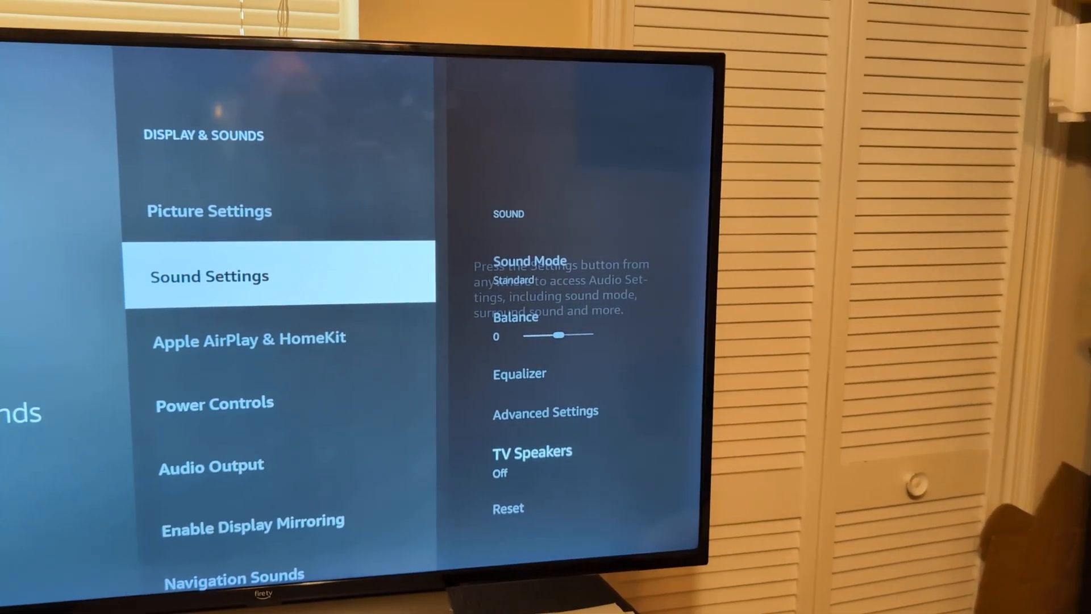
click(531, 451)
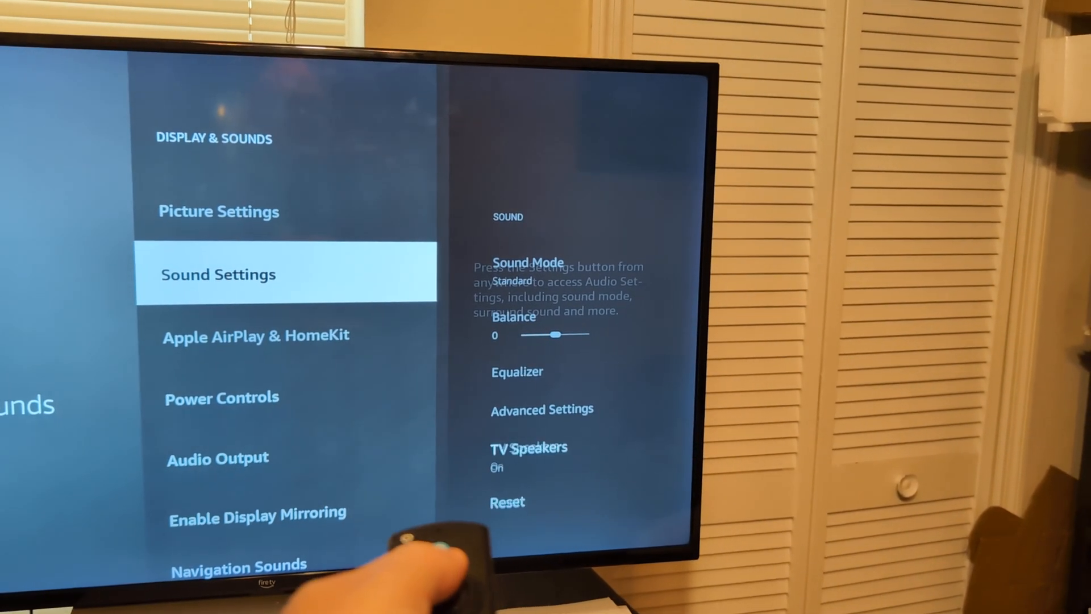
Step: Turn TV Speakers to On and check the advanced sound settings
click(541, 410)
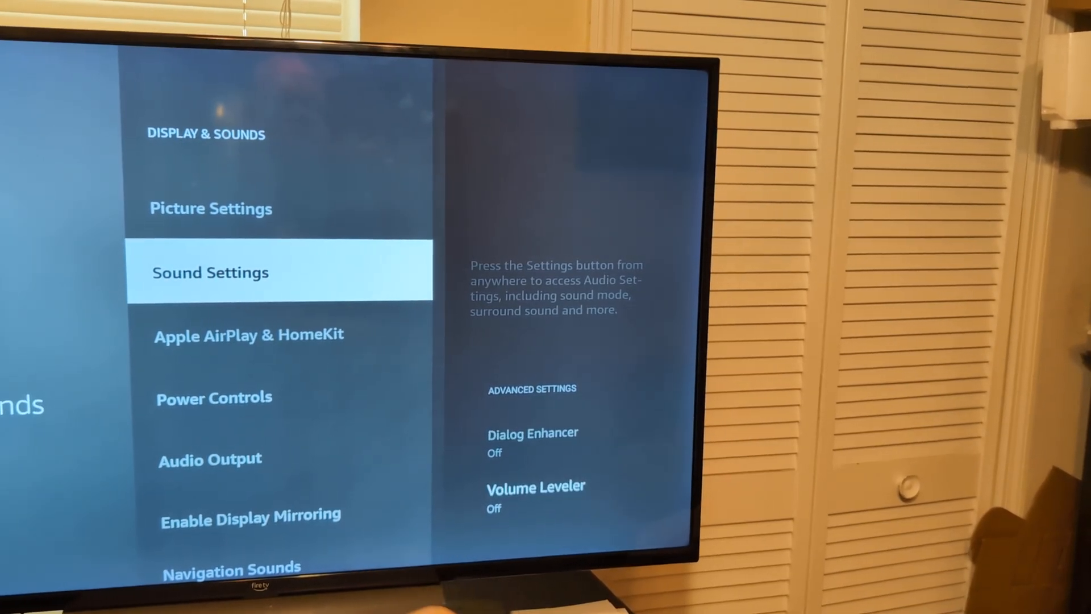
click(535, 486)
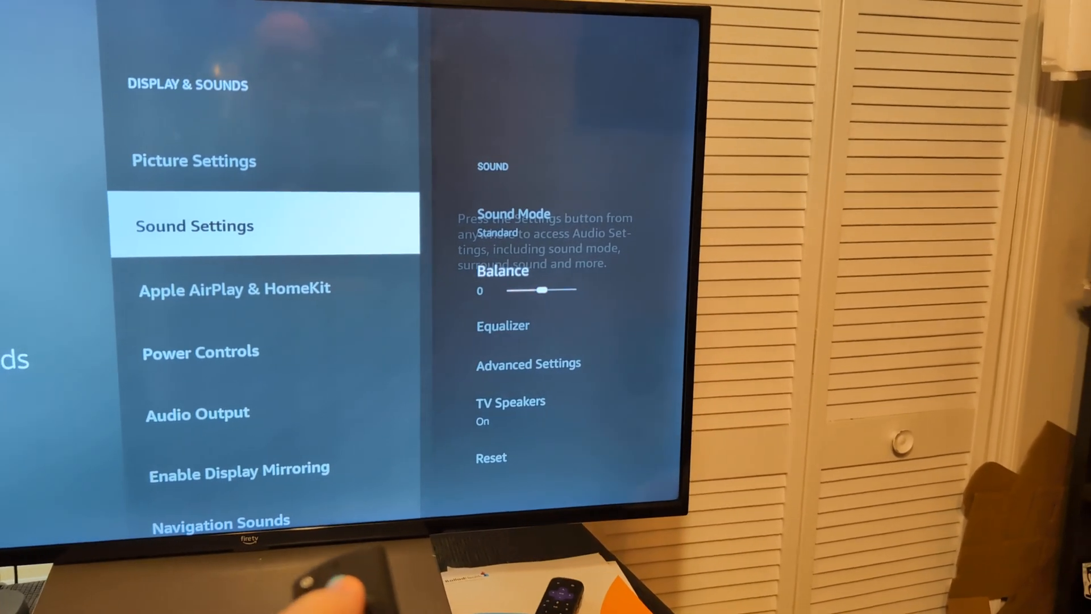
key(Right)
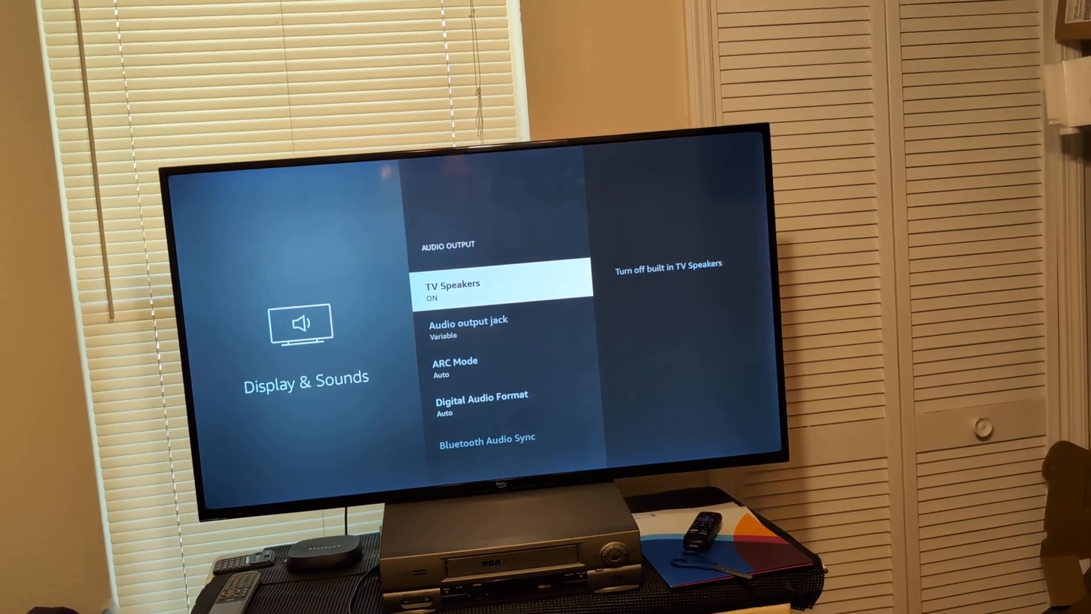
Step: Confirm Digital Audio Format stays on Auto and back out to the settings overview
key(Down)
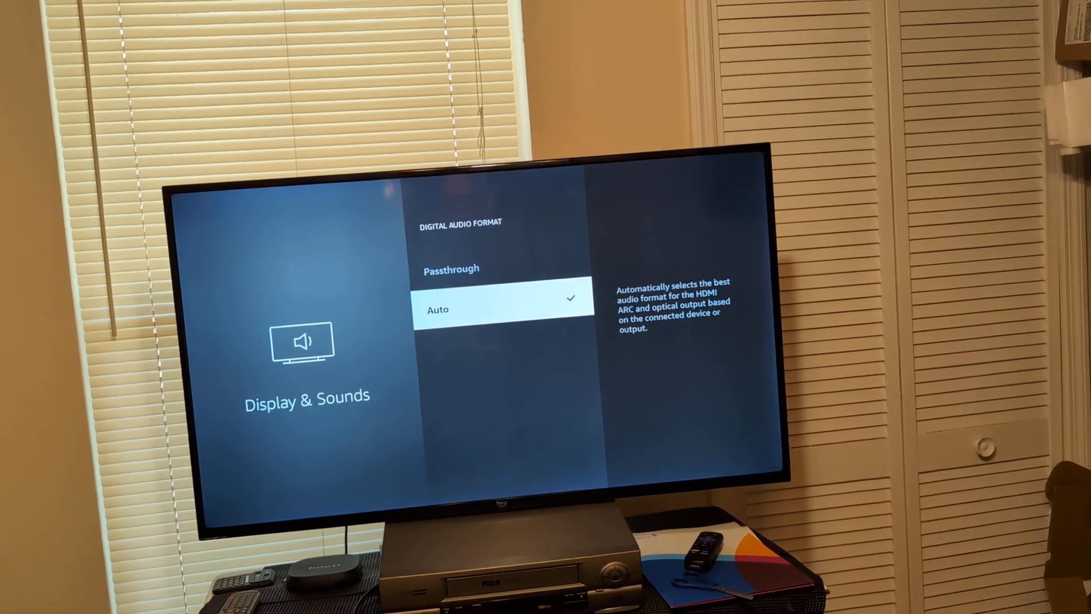
key(Back)
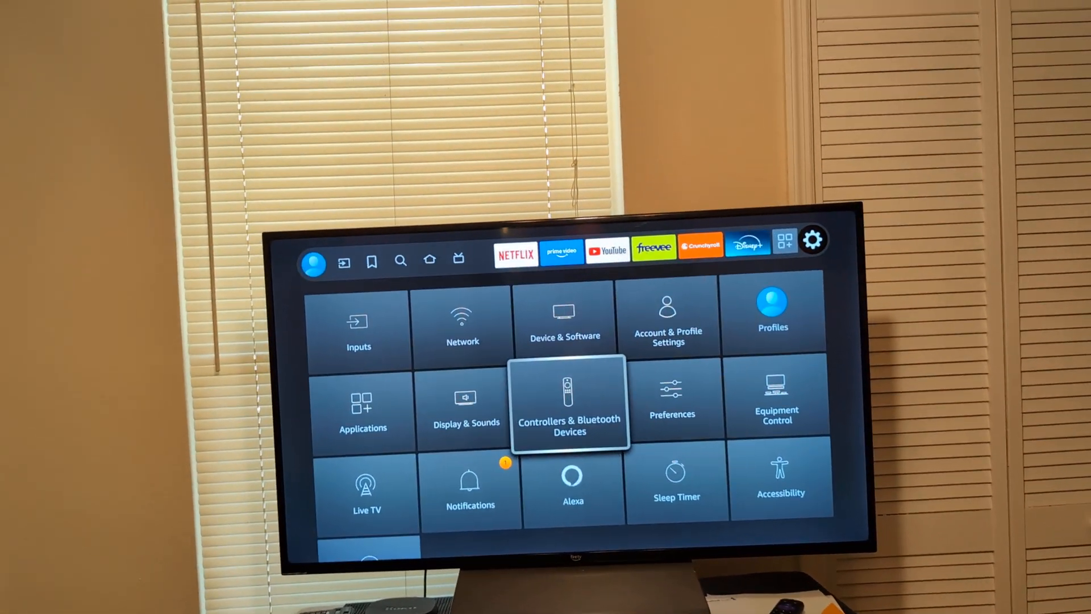
Step: Open Device & Software and move focus down to Restart, above Reset to Factory Defaults
click(565, 317)
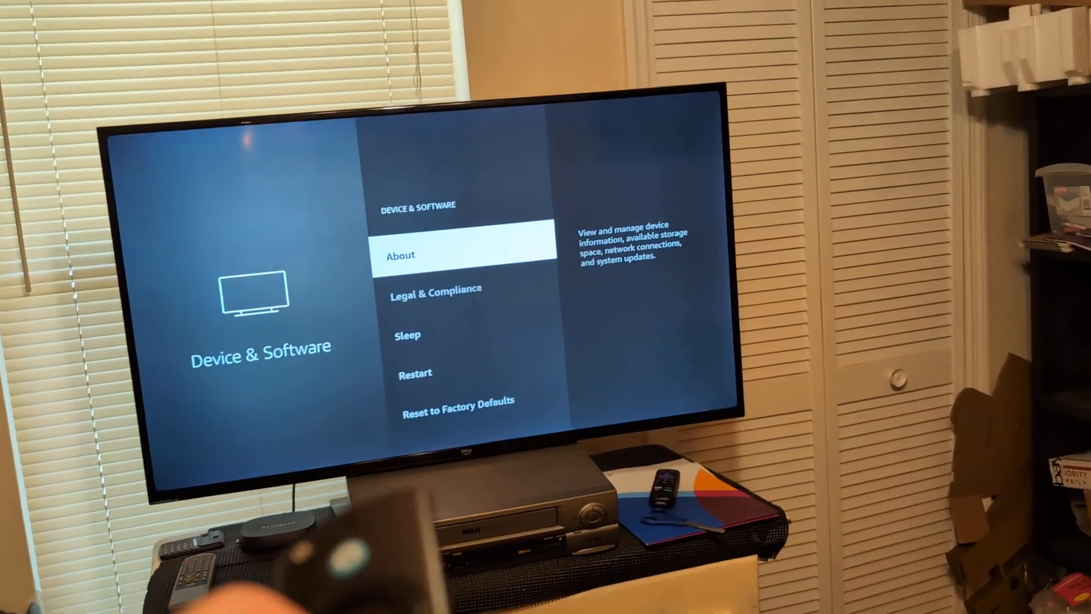
key(Down)
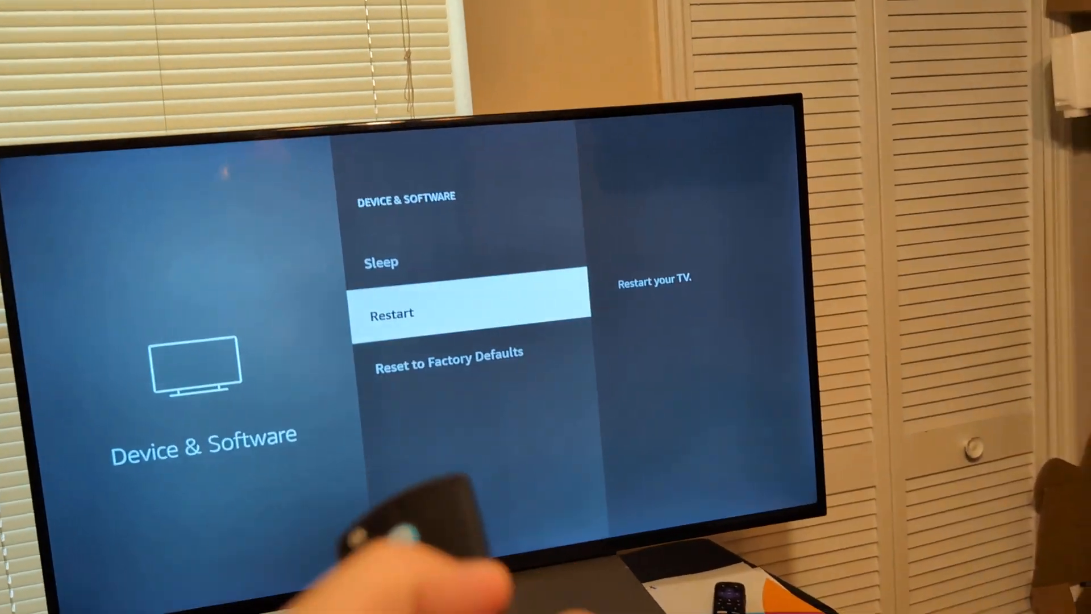